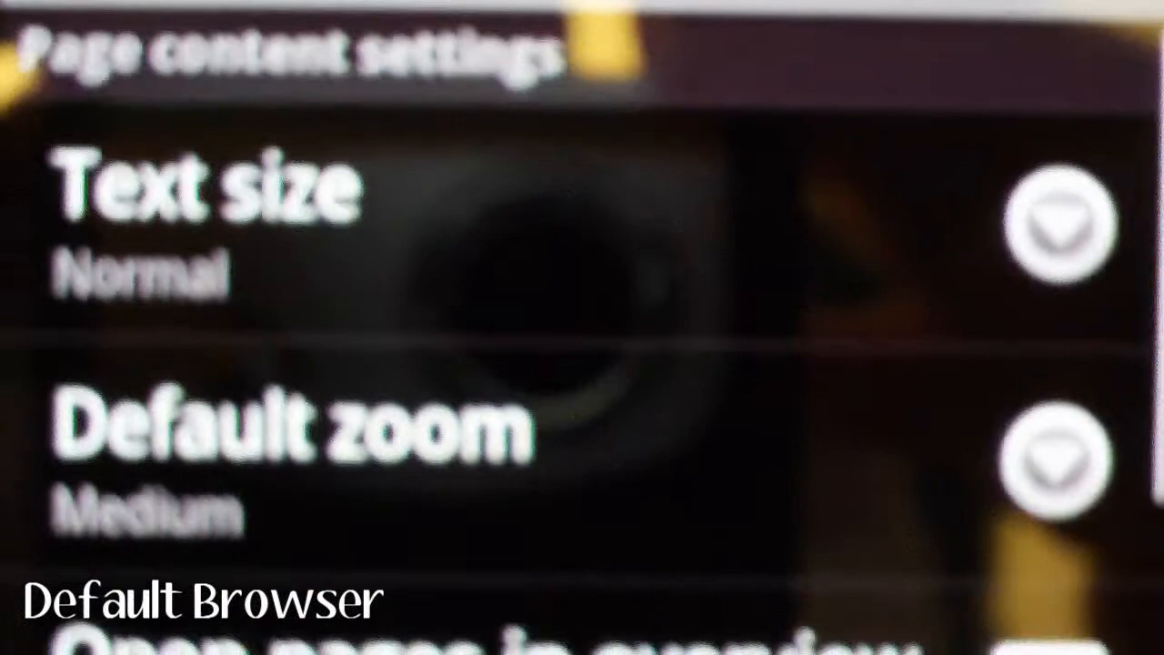
Open Opera Mini Beta's Settings to show font size, mobile view and fullscreen options.
scroll(down, 3)
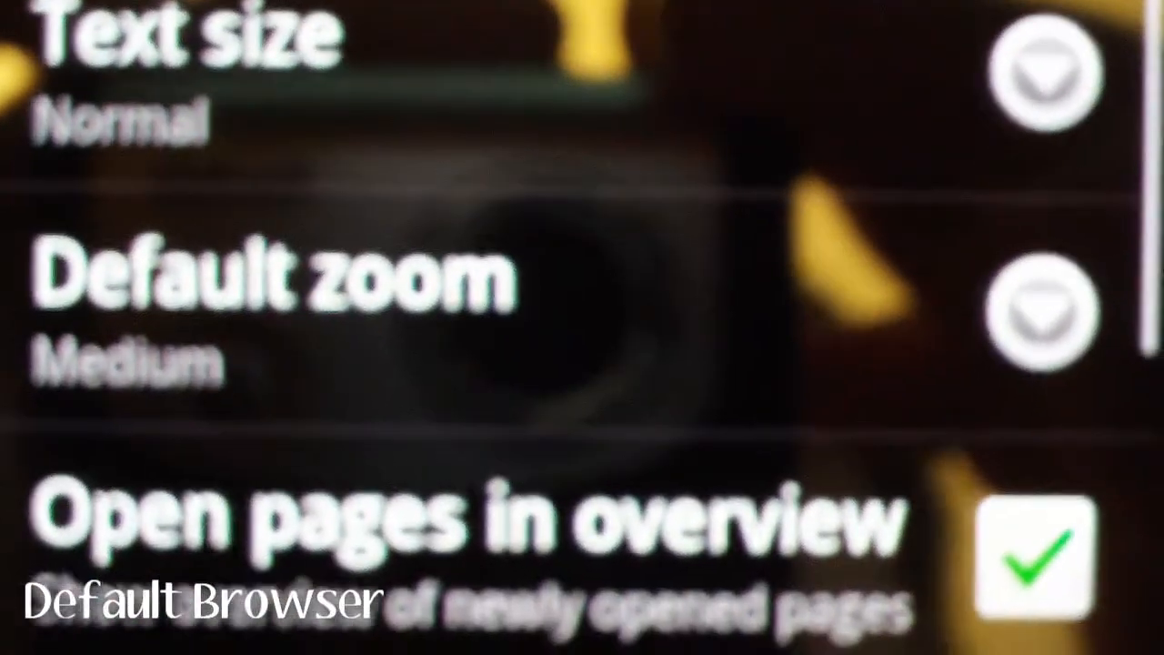
scroll(down, 3)
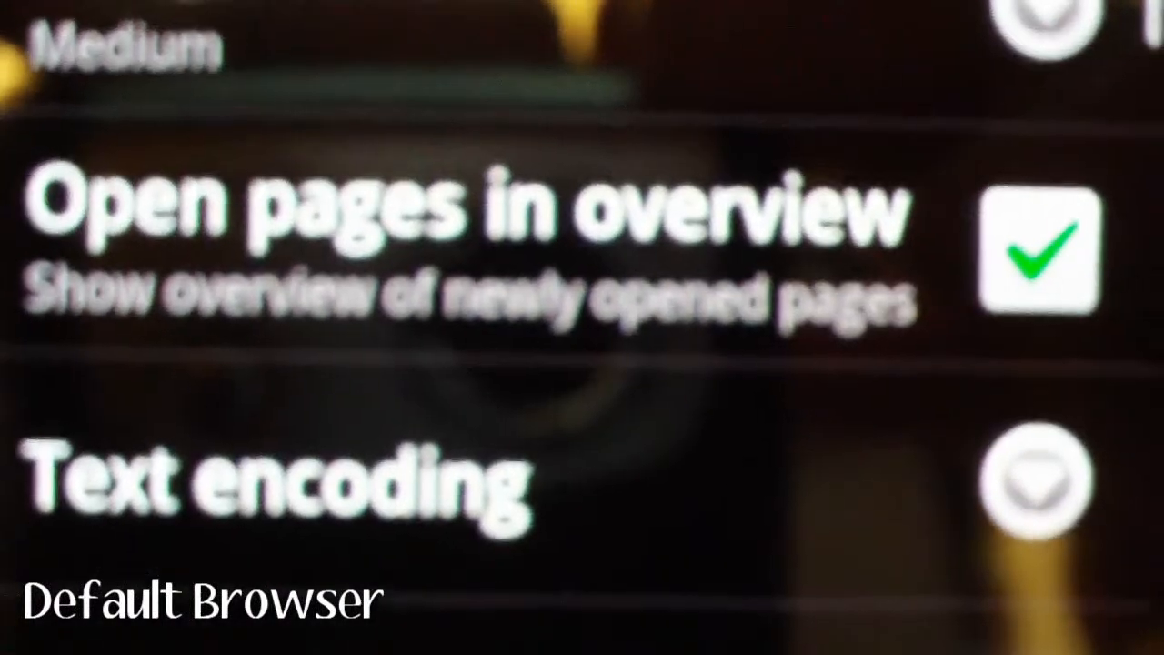
scroll(down, 3)
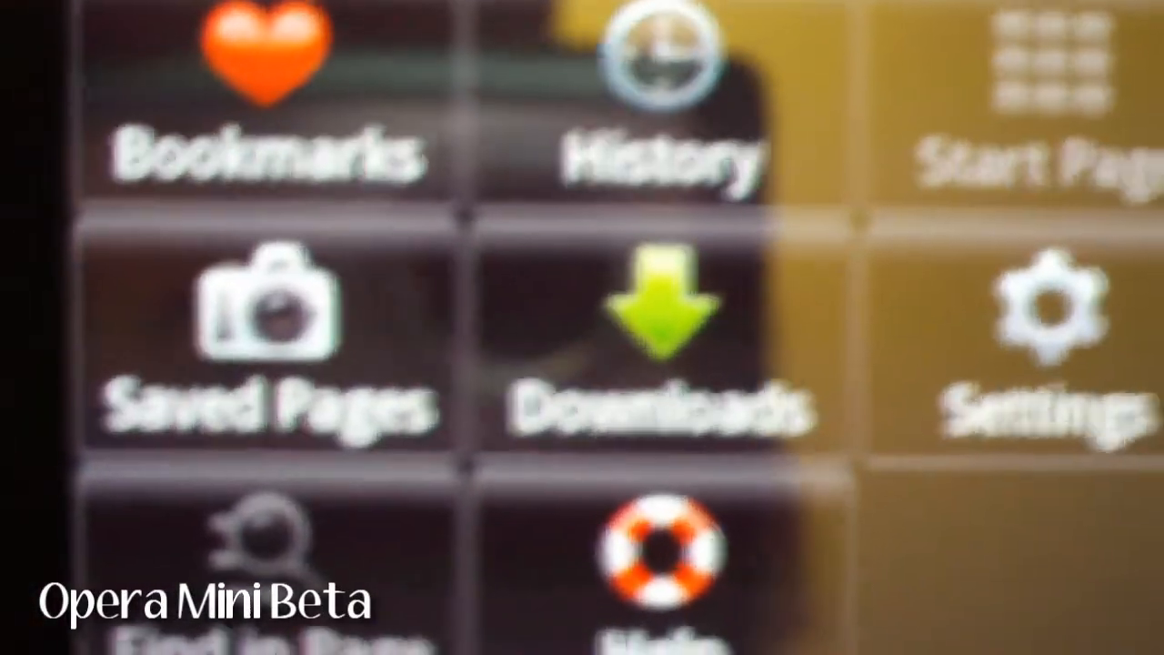
click(1050, 310)
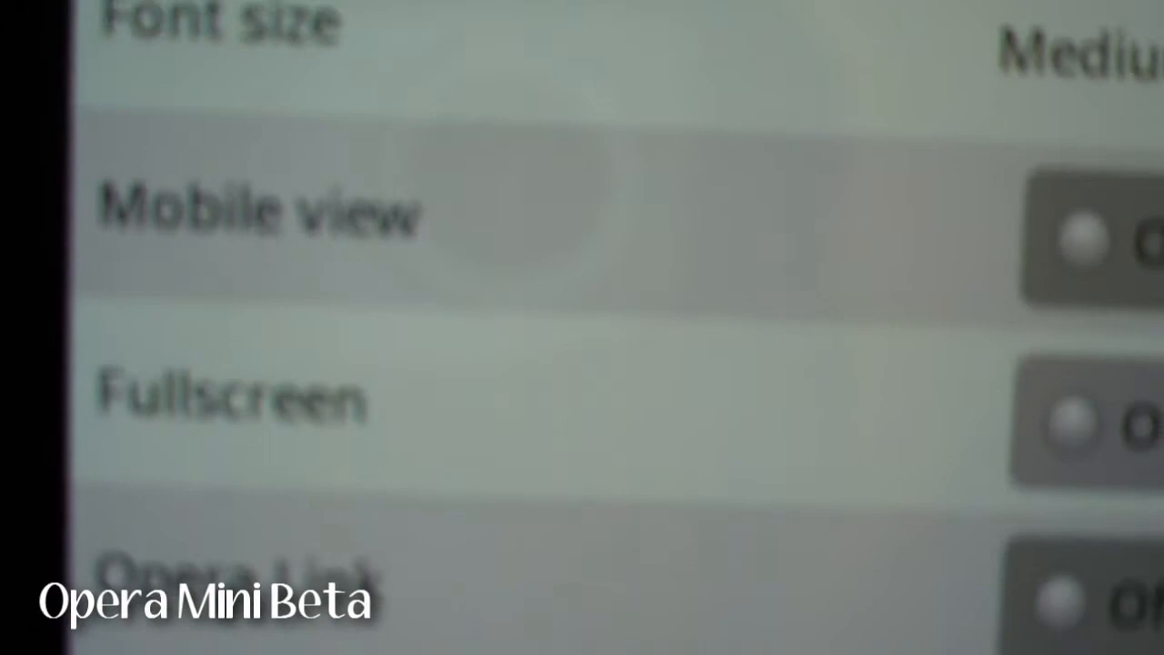